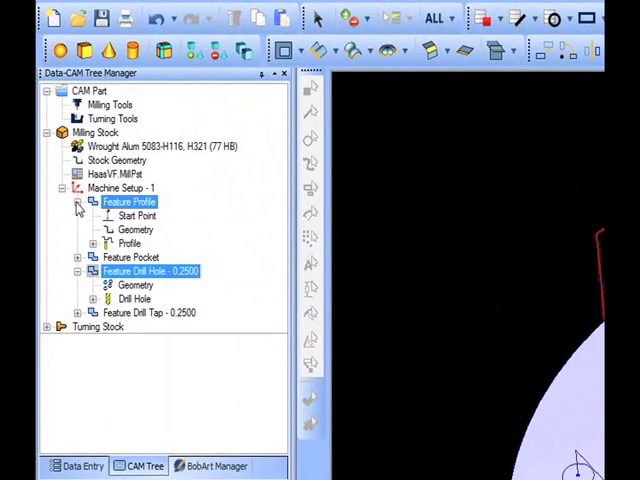
Bring up the Machine Setup context menu in the CAM Tree for the round part
{"action": "left_click", "coordinate": [128, 244]}
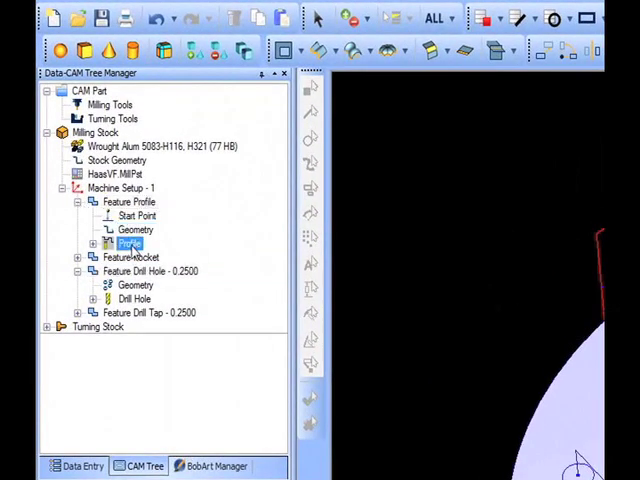
{"action": "left_click", "coordinate": [78, 256]}
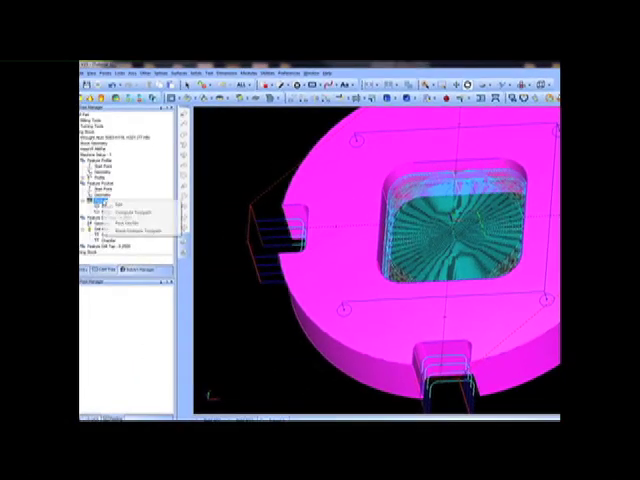
{"action": "left_click", "coordinate": [110, 204]}
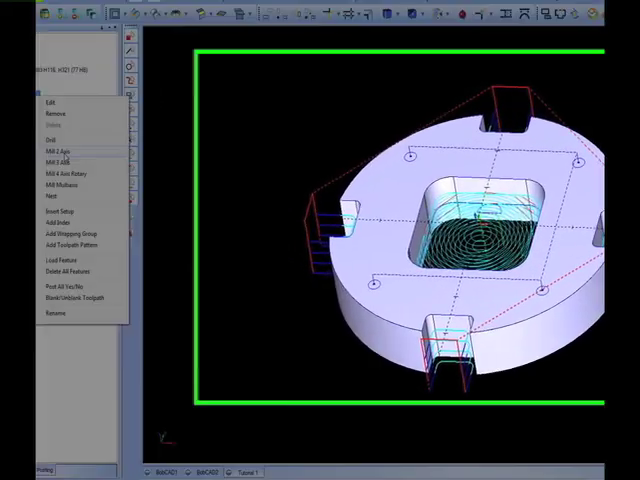
Start the Mill 2 Axis Wizard and compare the Profiling, Facing and Thread feature types
{"action": "left_click", "coordinate": [60, 152]}
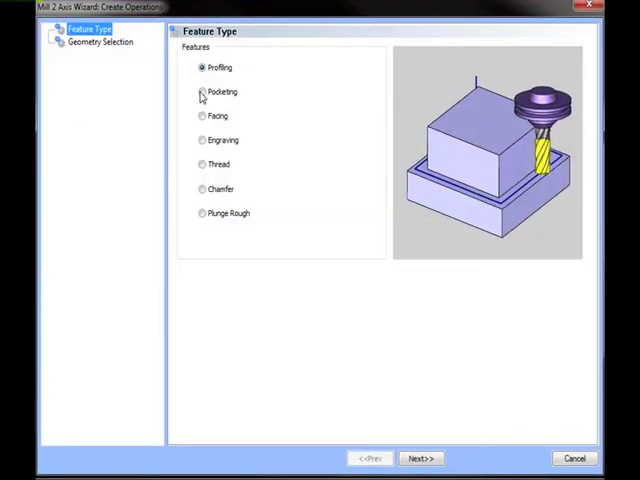
{"action": "left_click", "coordinate": [202, 116]}
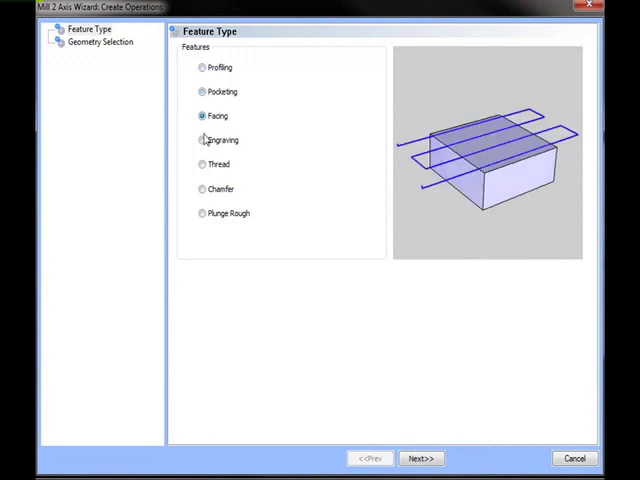
{"action": "left_click", "coordinate": [200, 164]}
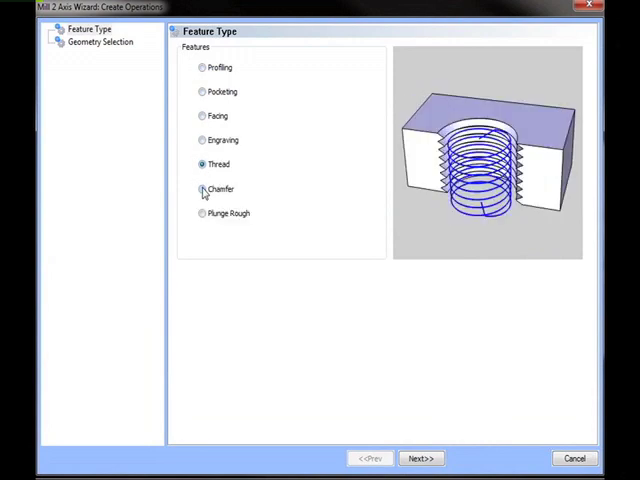
{"action": "left_click", "coordinate": [200, 212]}
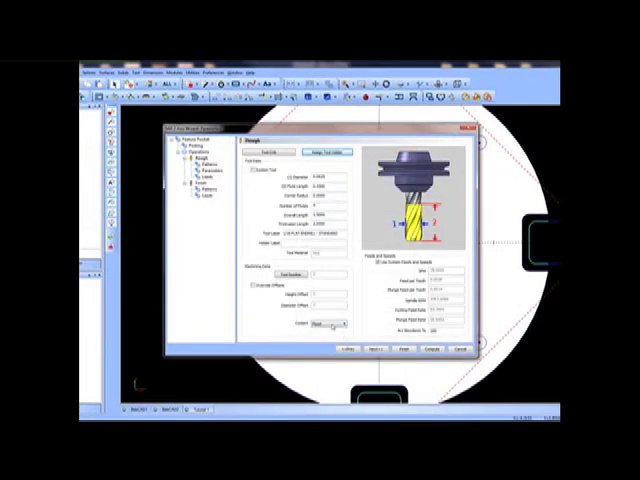
{"action": "left_click", "coordinate": [256, 176]}
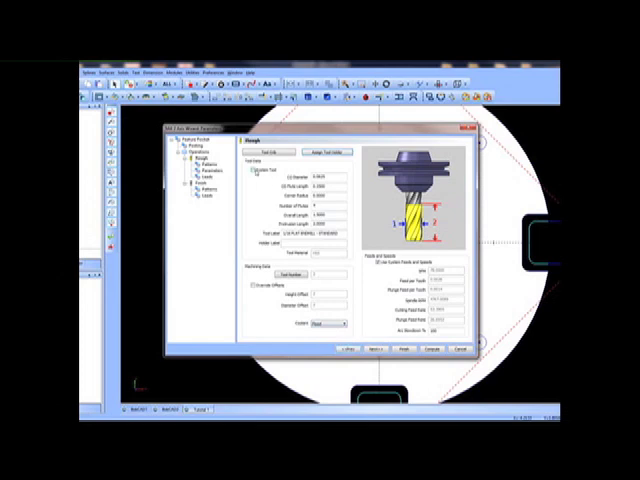